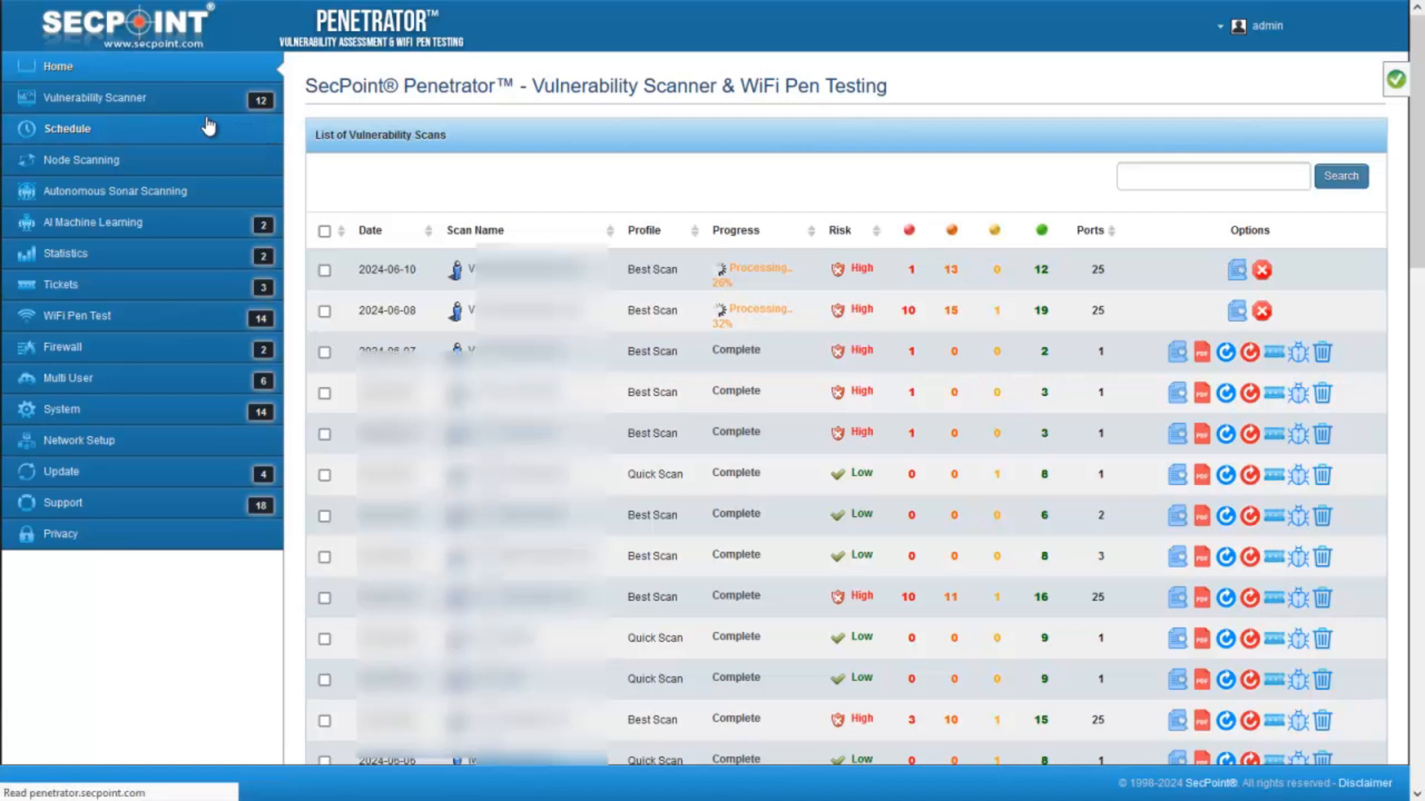
# Show the Scheduled Scans page from the Schedule sidebar entry
pyautogui.click(66, 127)
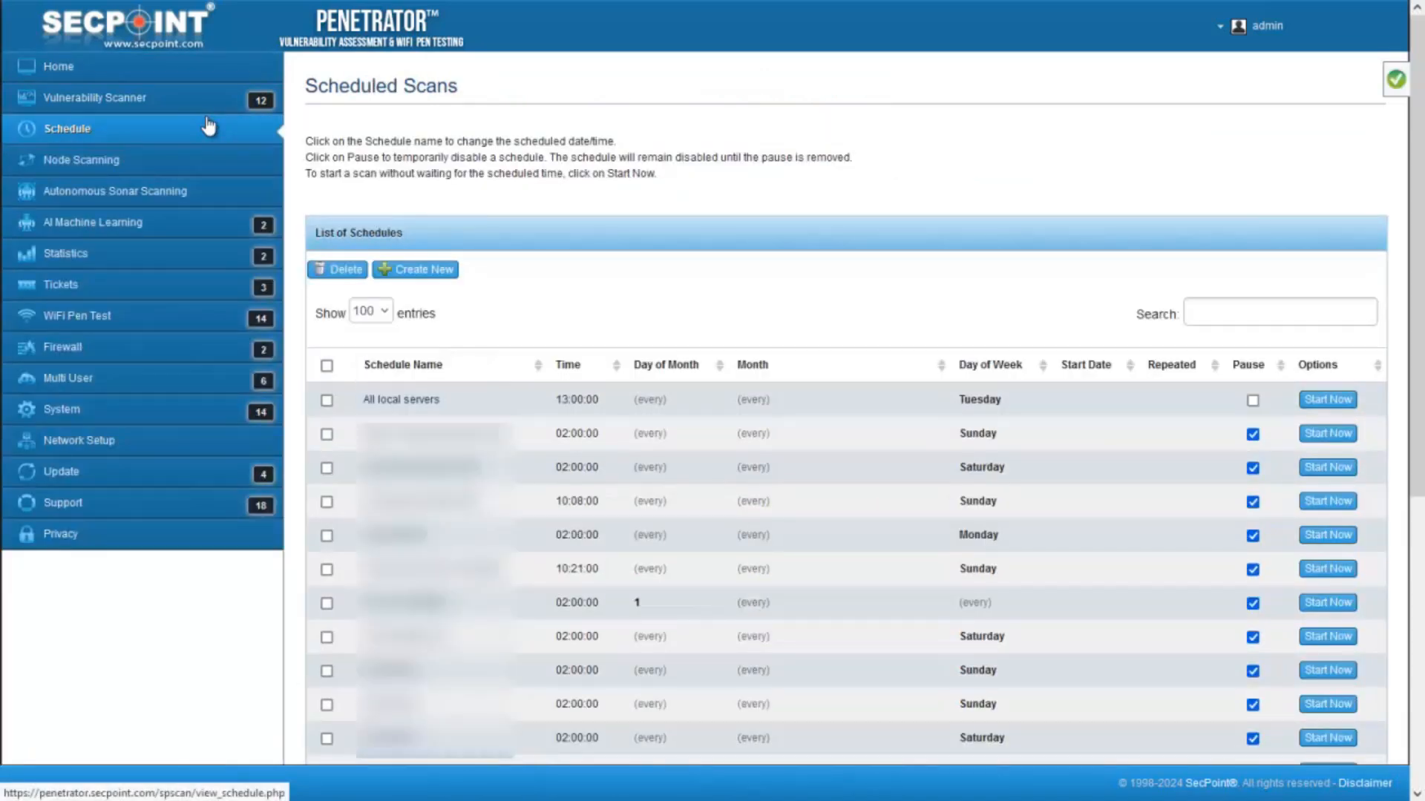
pyautogui.moveTo(403, 377)
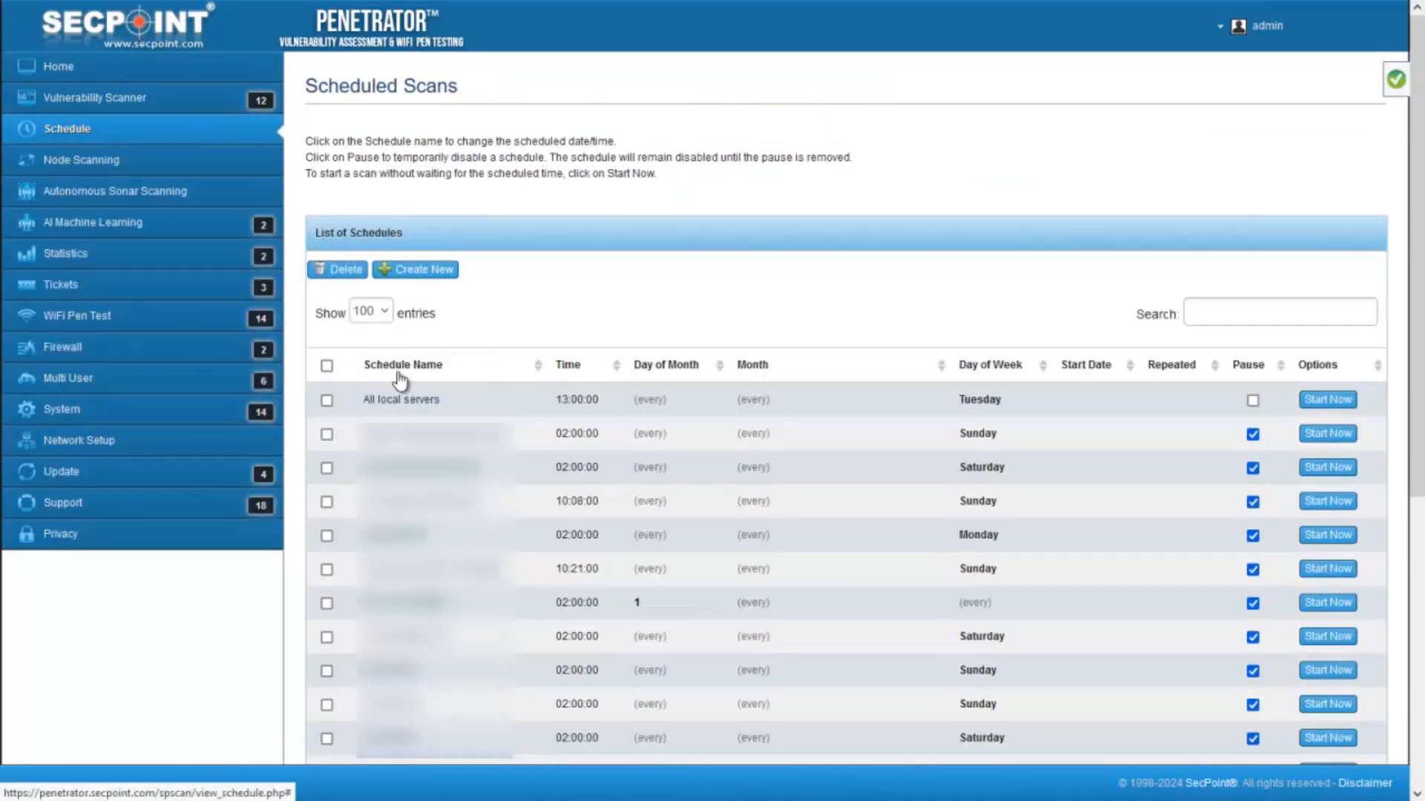
# Enter the All local servers schedule and begin editing its scan targets
pyautogui.click(401, 399)
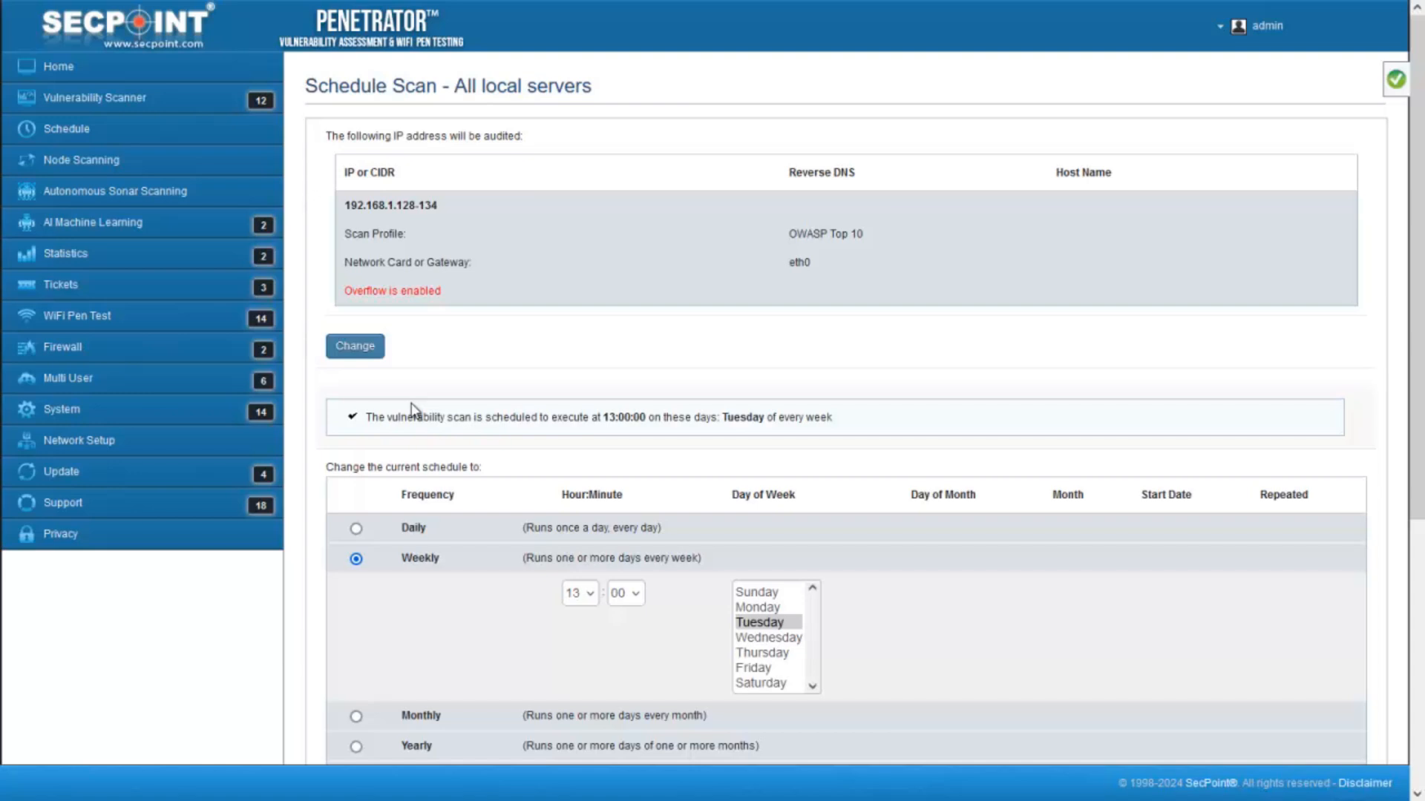
pyautogui.click(353, 346)
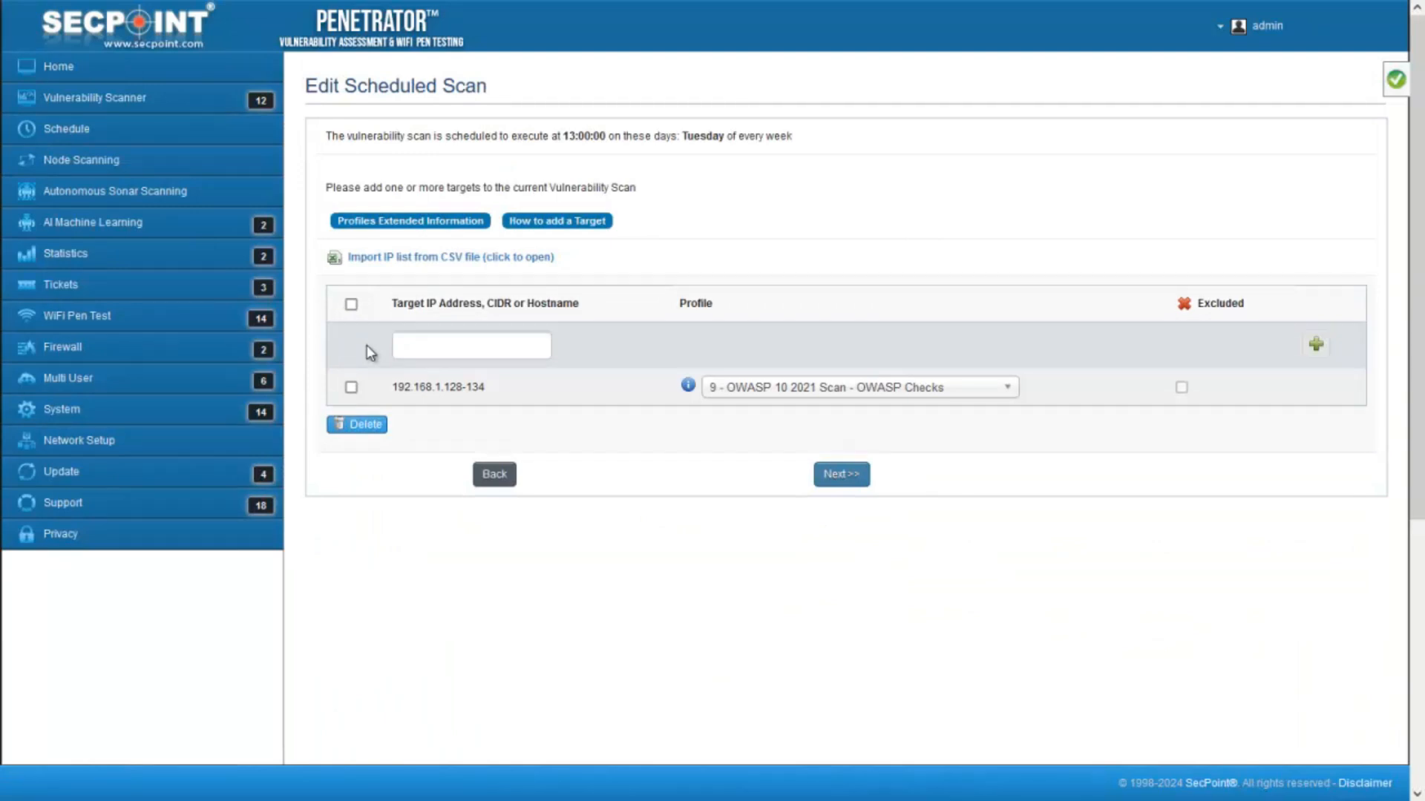
# Add 192.168.1.12 as a second scan target alongside the 192.168.1.128-134 range
pyautogui.click(470, 346)
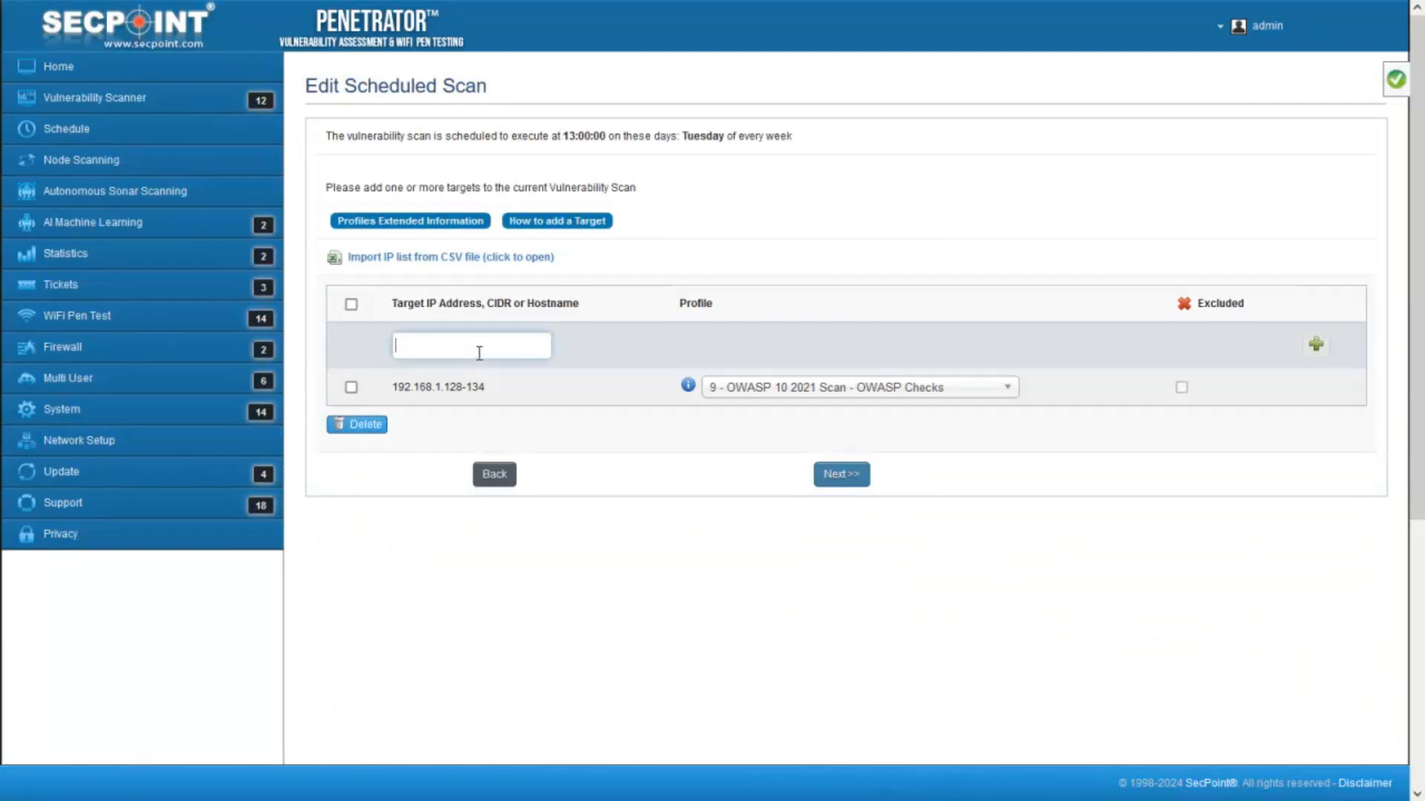
pyautogui.write('192.168.1.12')
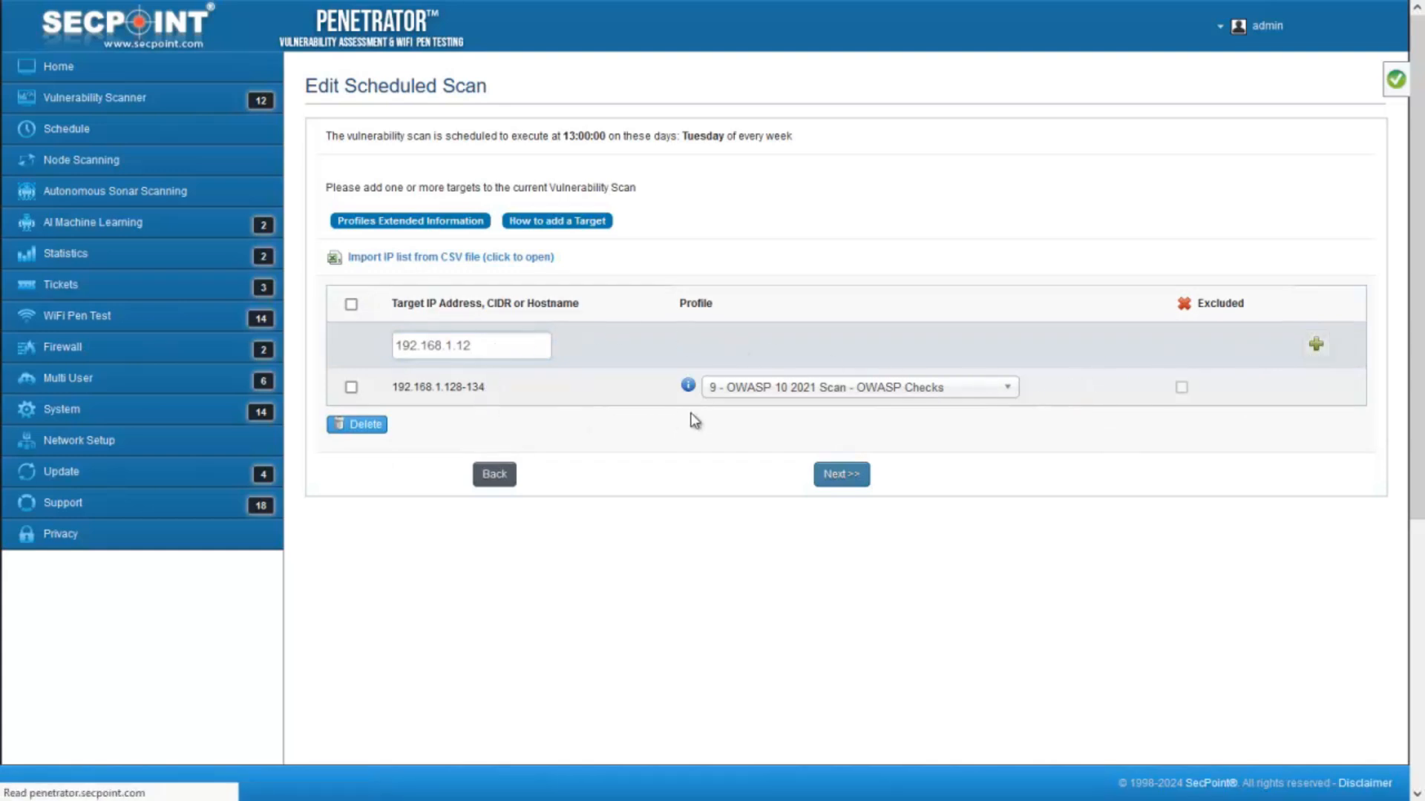
pyautogui.click(1315, 343)
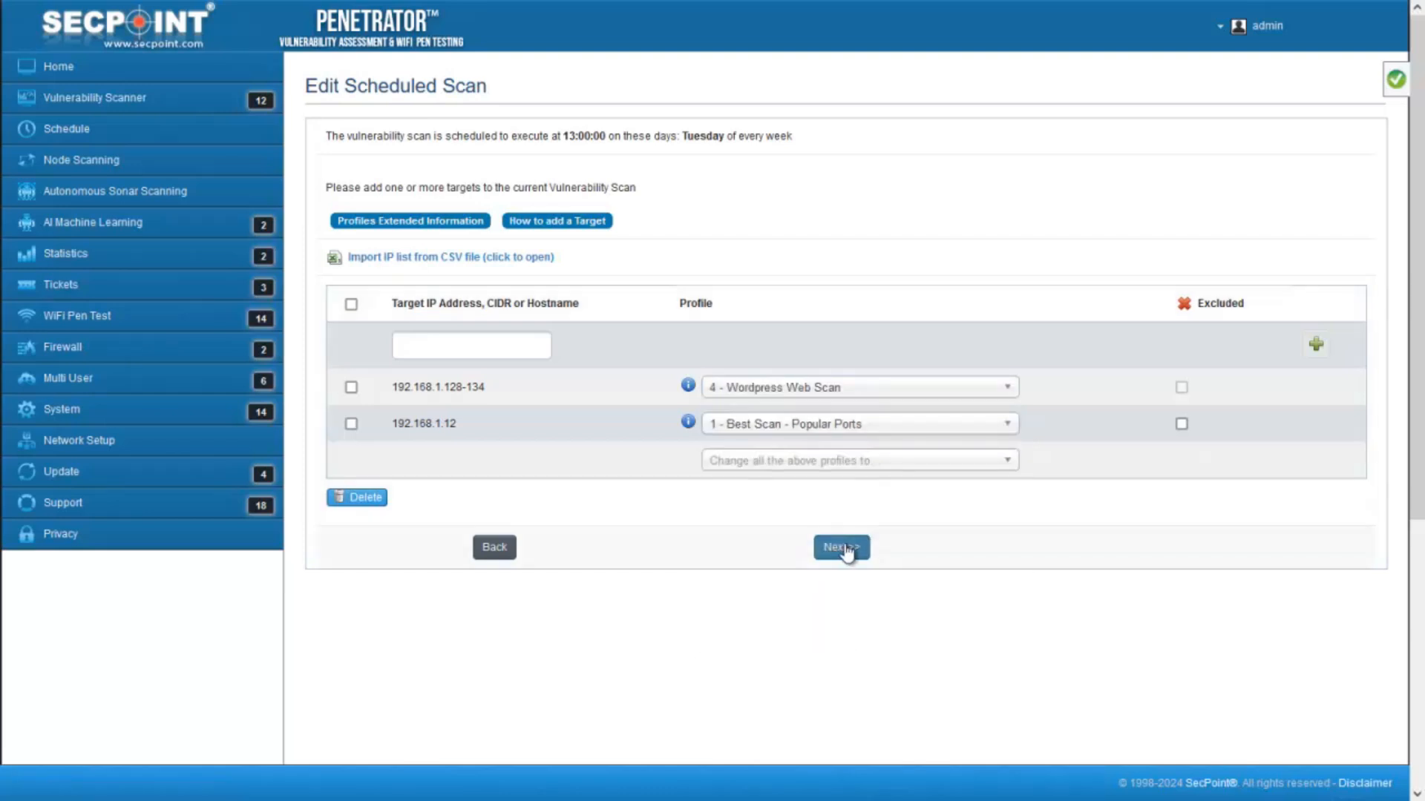
# Review the targets with Next >> and save the schedule, keeping Tuesday at 13:00
pyautogui.click(840, 548)
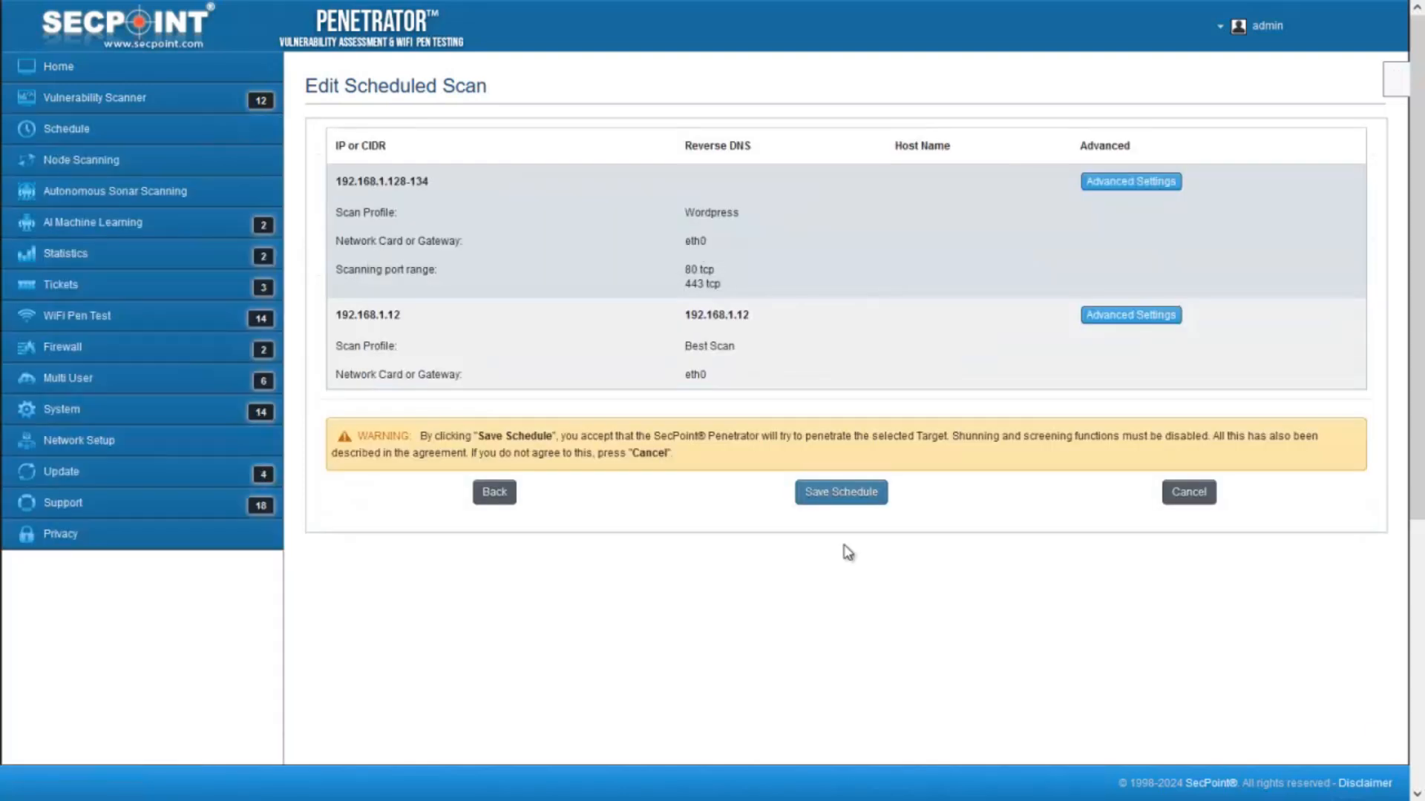
pyautogui.click(840, 492)
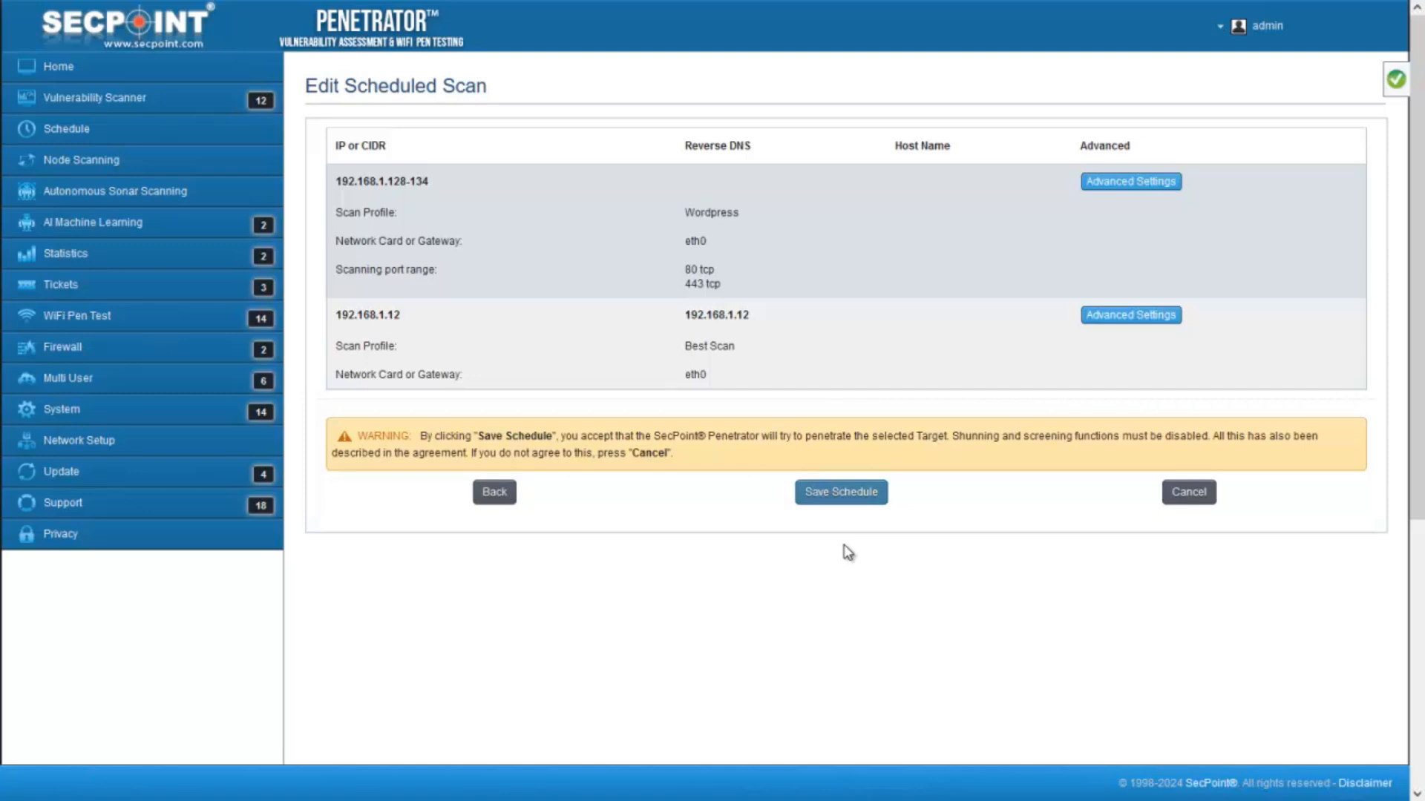
pyautogui.moveTo(1124, 215)
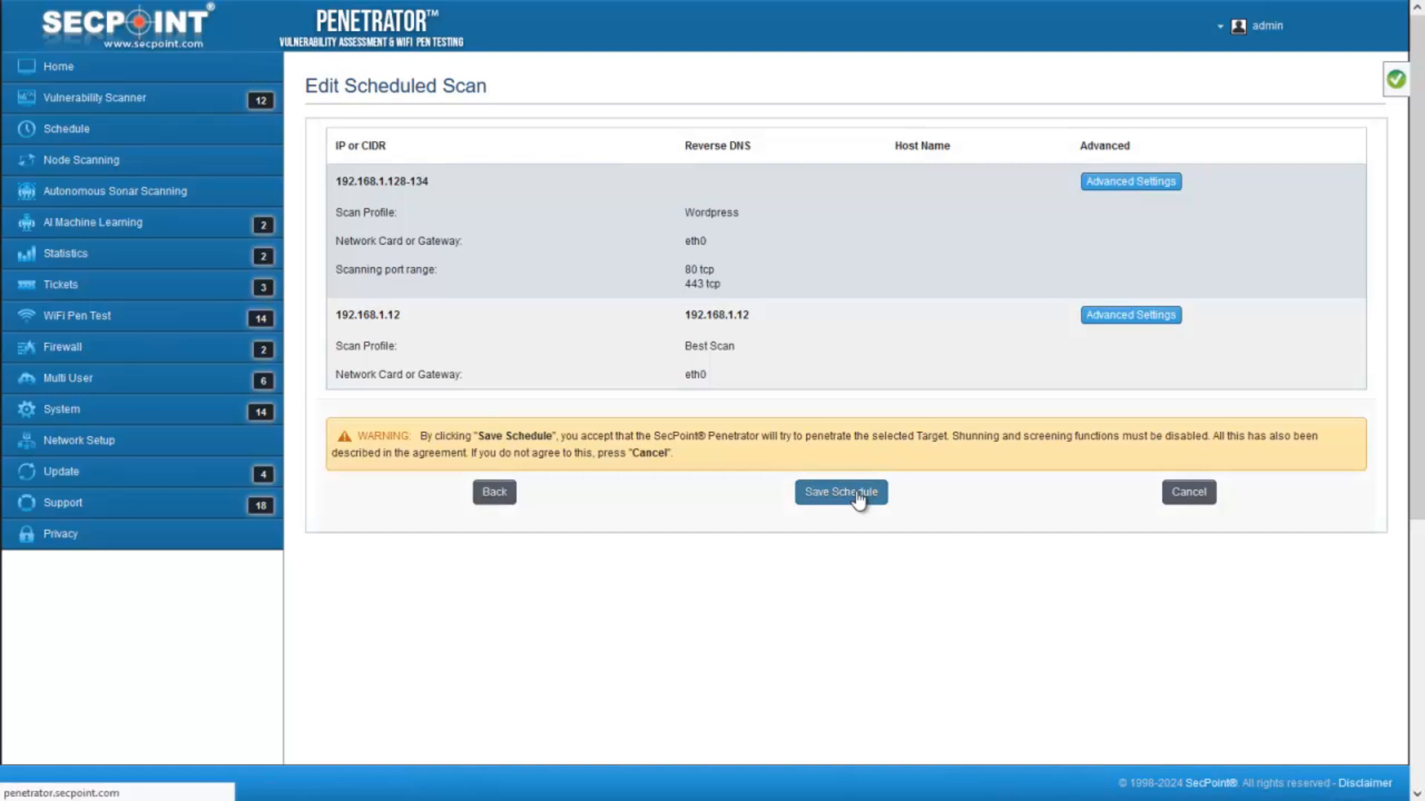
pyautogui.click(839, 491)
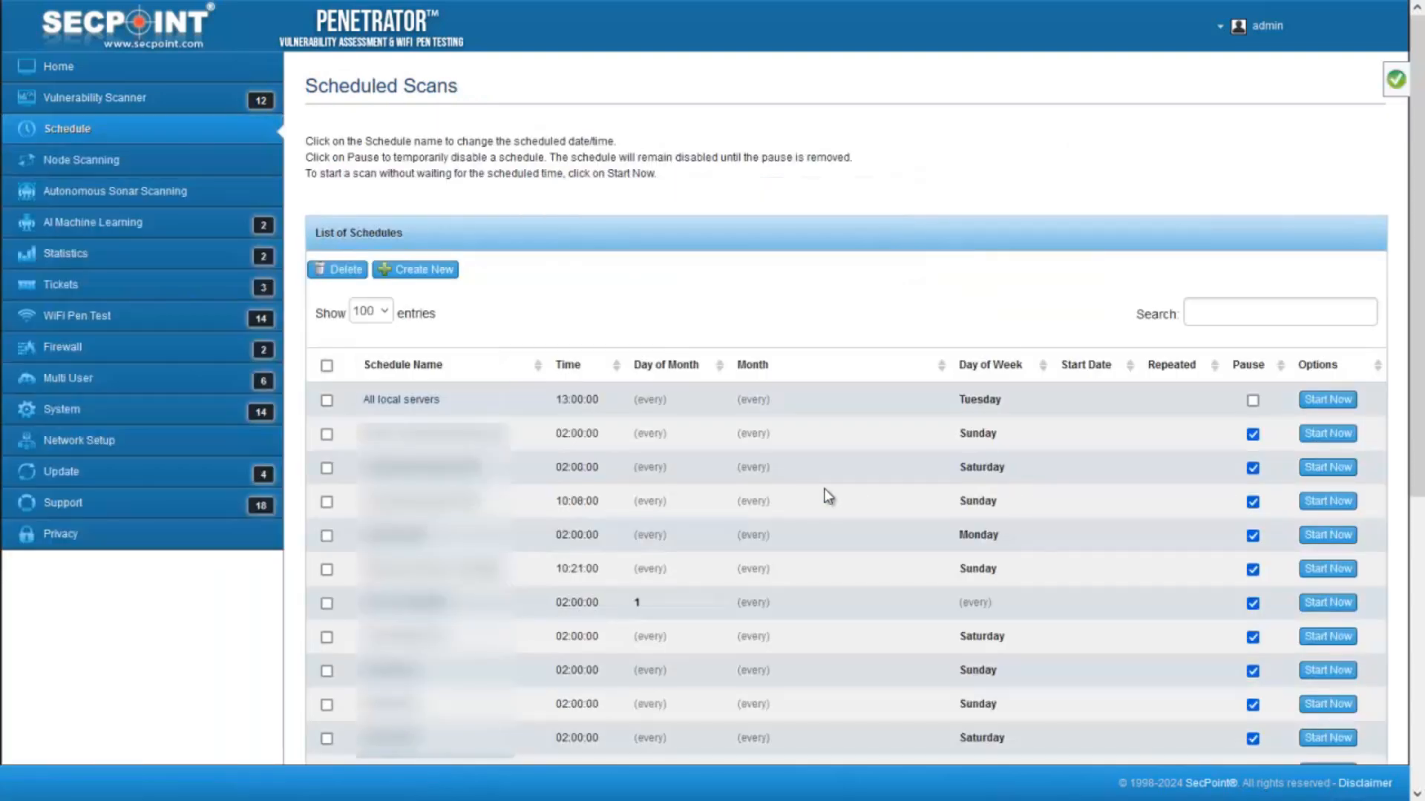